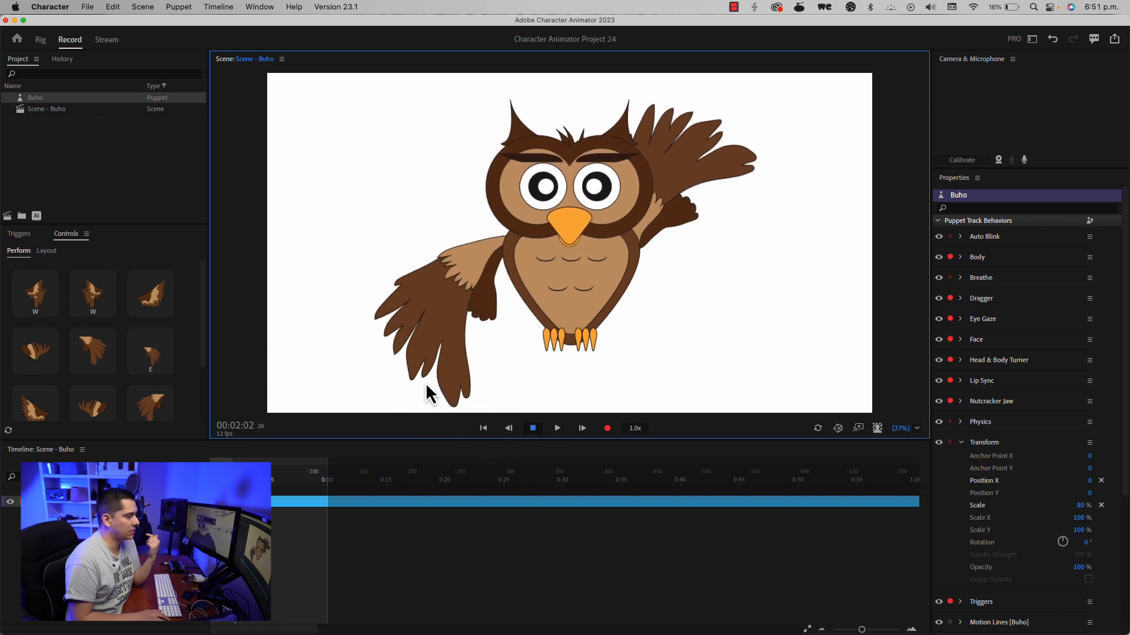
pyautogui.moveTo(465, 267)
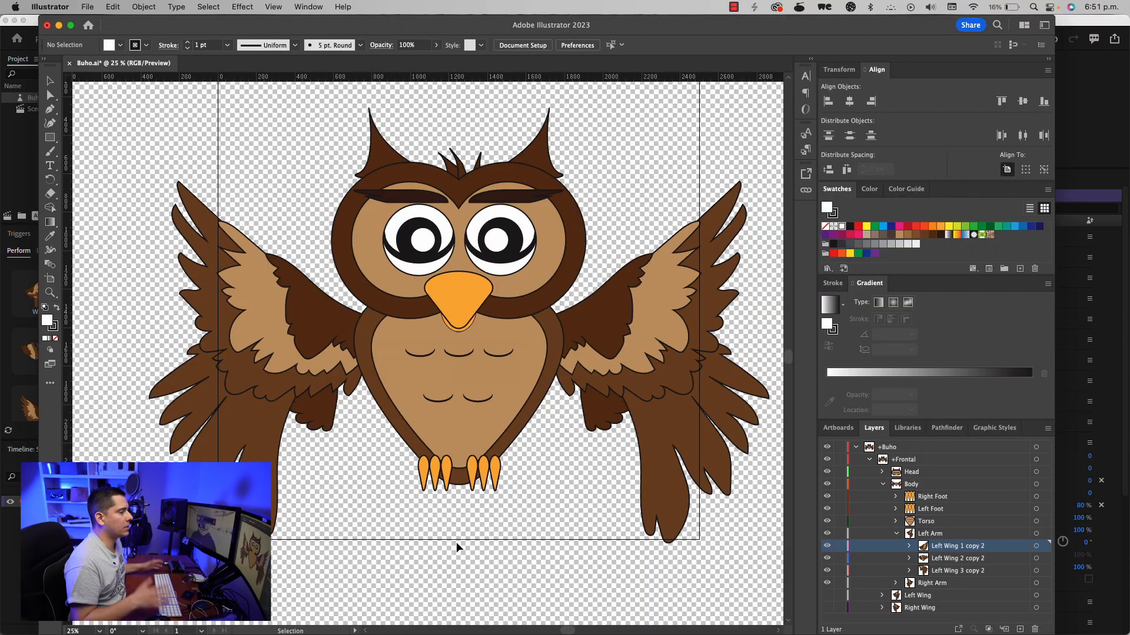
pyautogui.moveTo(754, 525)
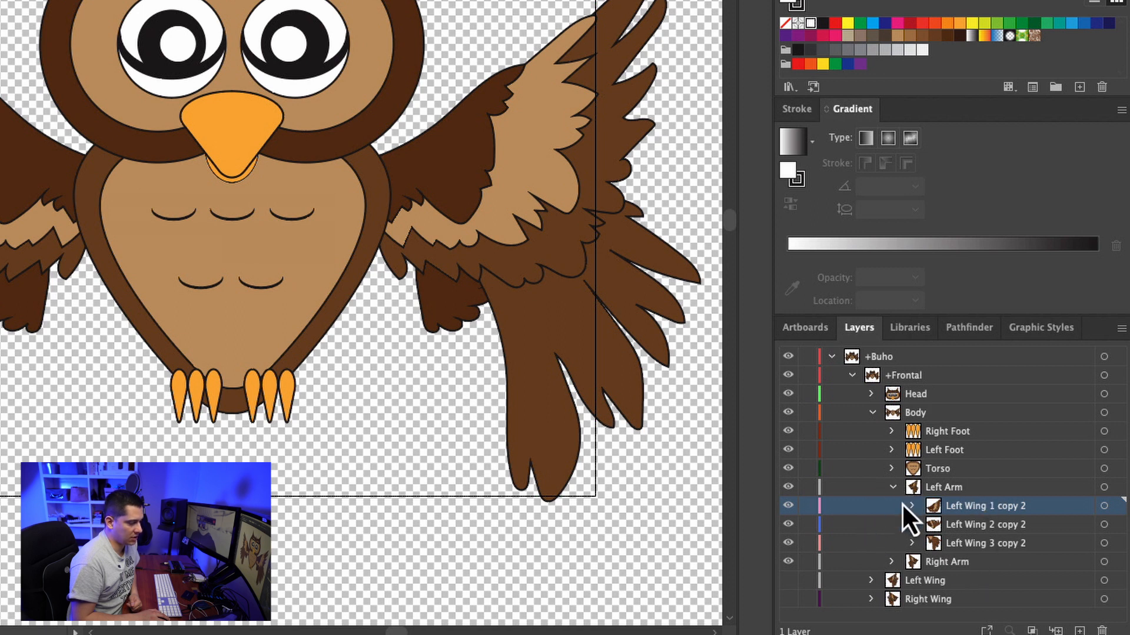
# Hide the left-wing copies under the Left Arm group in the Layers panel.
pyautogui.click(942, 487)
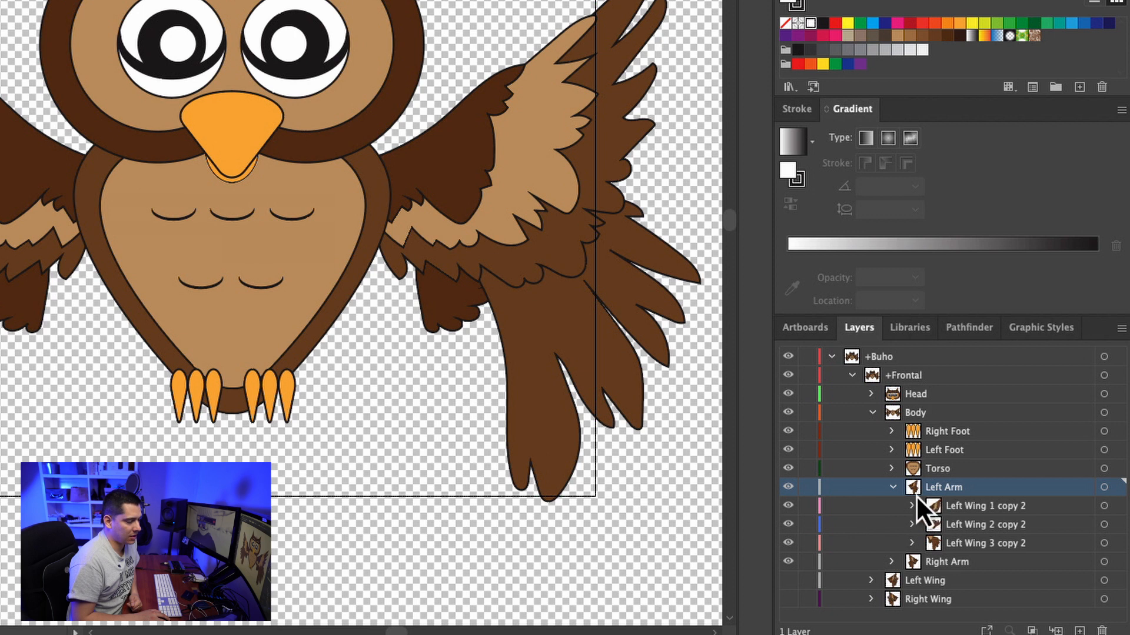
pyautogui.click(984, 506)
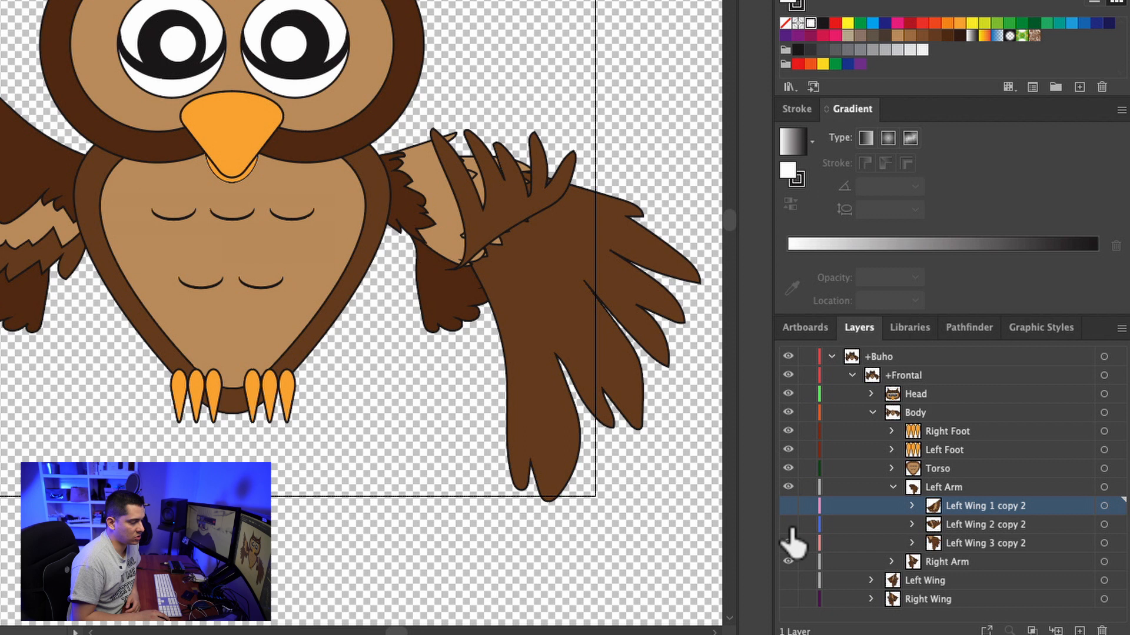
pyautogui.click(787, 506)
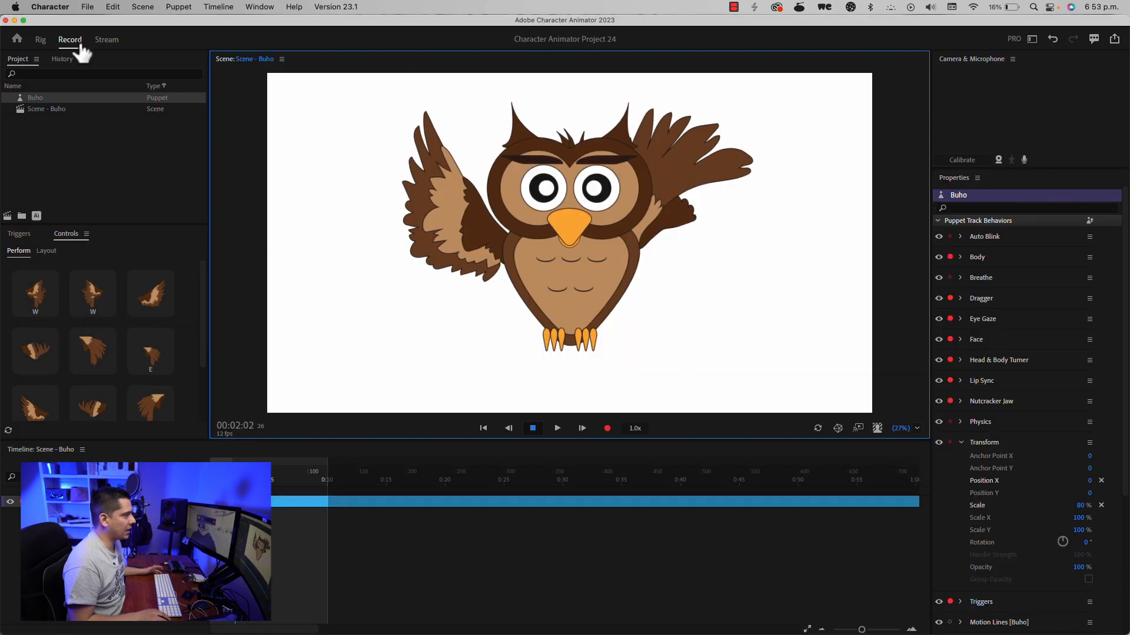
# Switch to the Rig workspace to see the owl puppet's layer hierarchy.
pyautogui.click(41, 40)
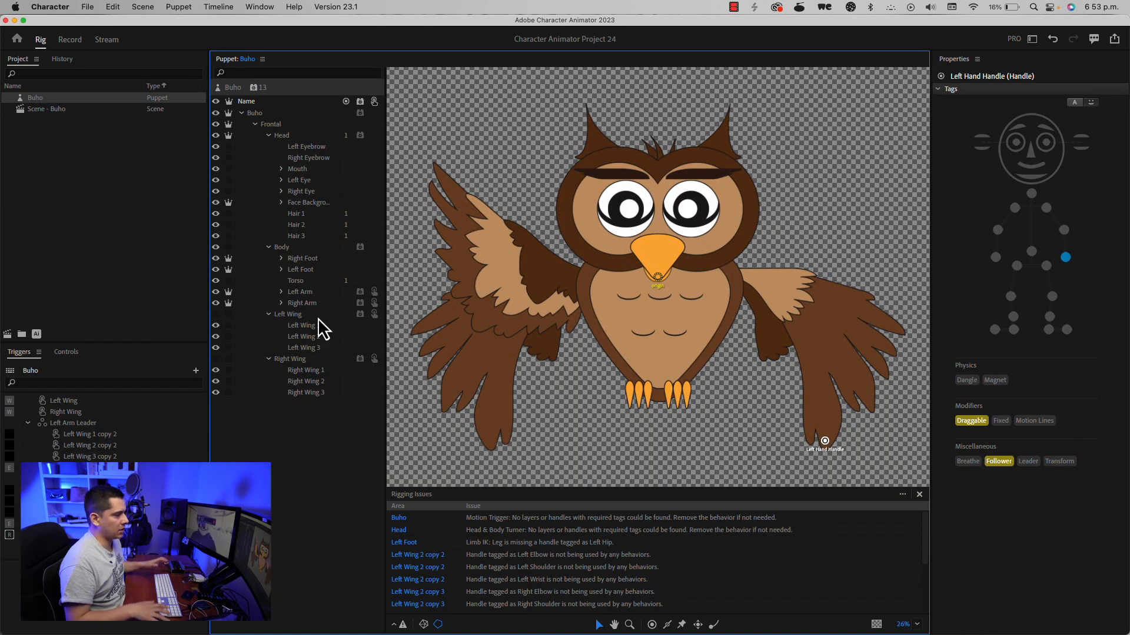
pyautogui.moveTo(316, 320)
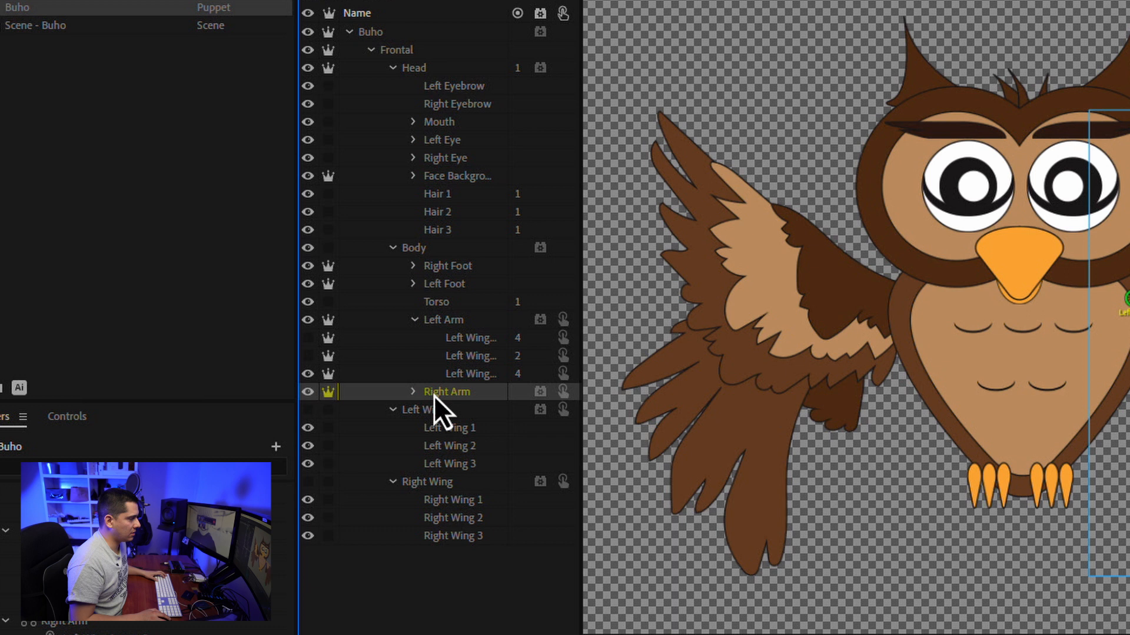
# Tag Left Wing 1 copy 2's shoulder and elbow handles as Left Shoulder and Left Elbow.
pyautogui.click(446, 390)
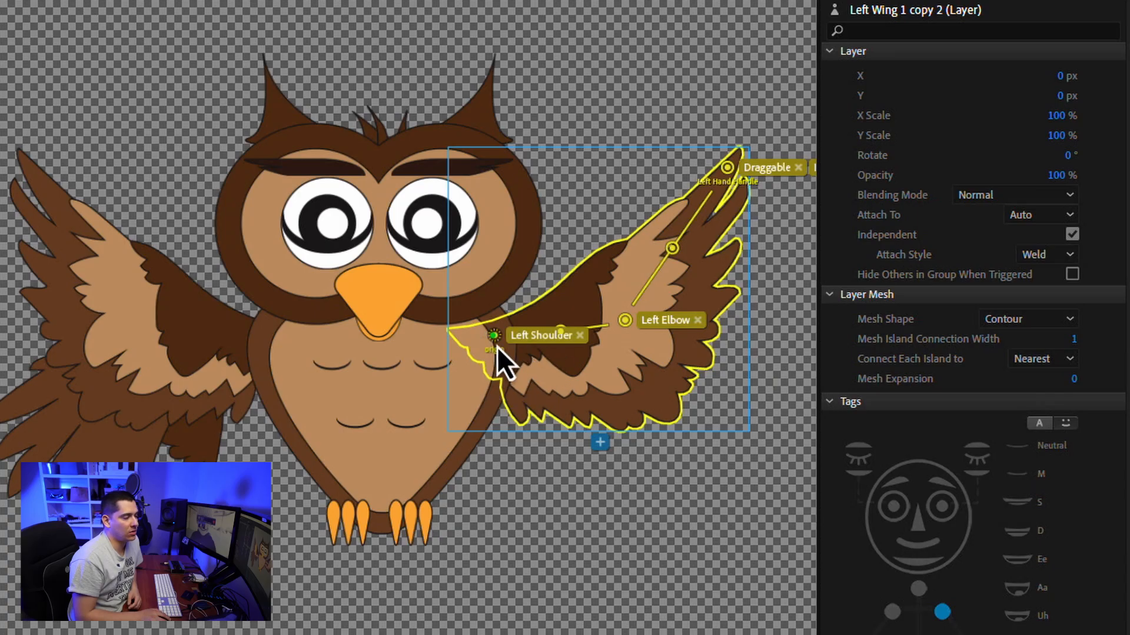
pyautogui.click(494, 336)
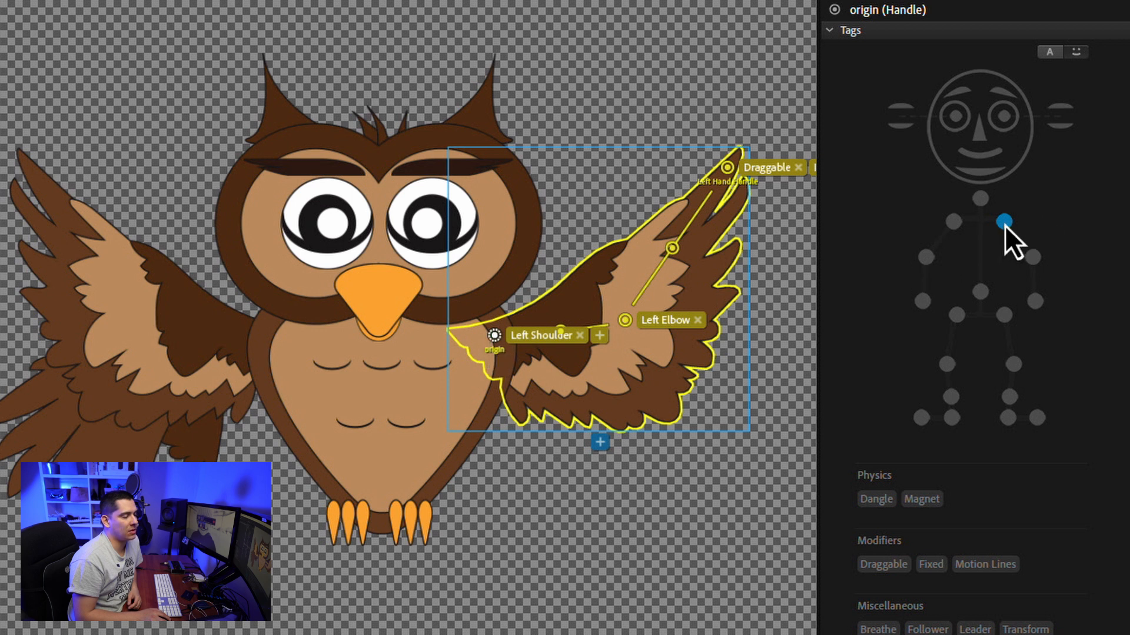
pyautogui.click(626, 320)
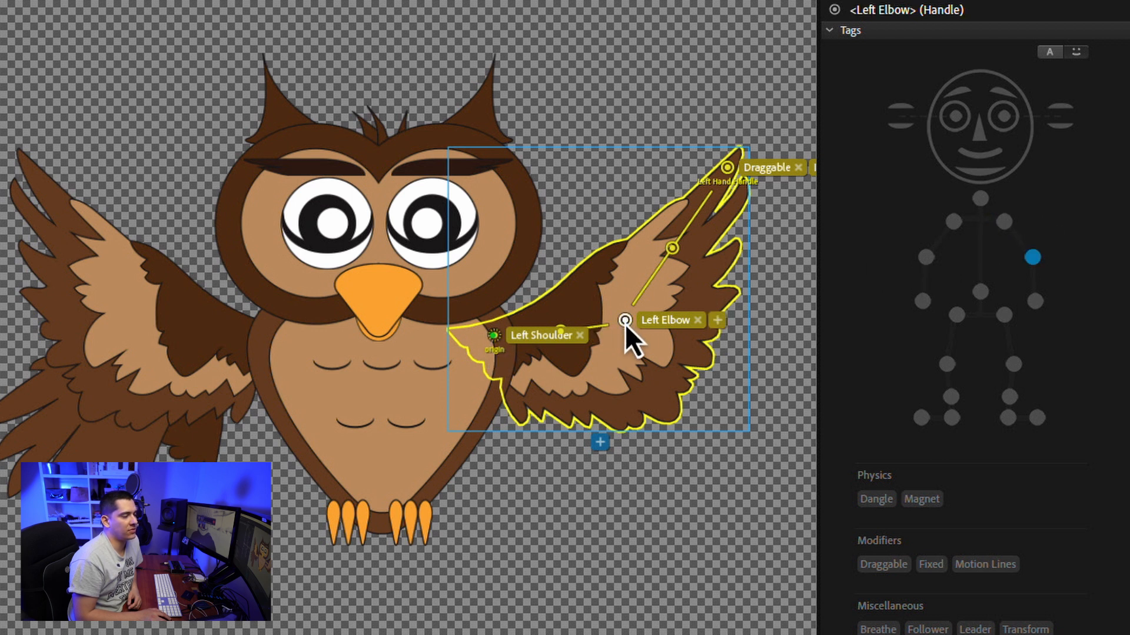